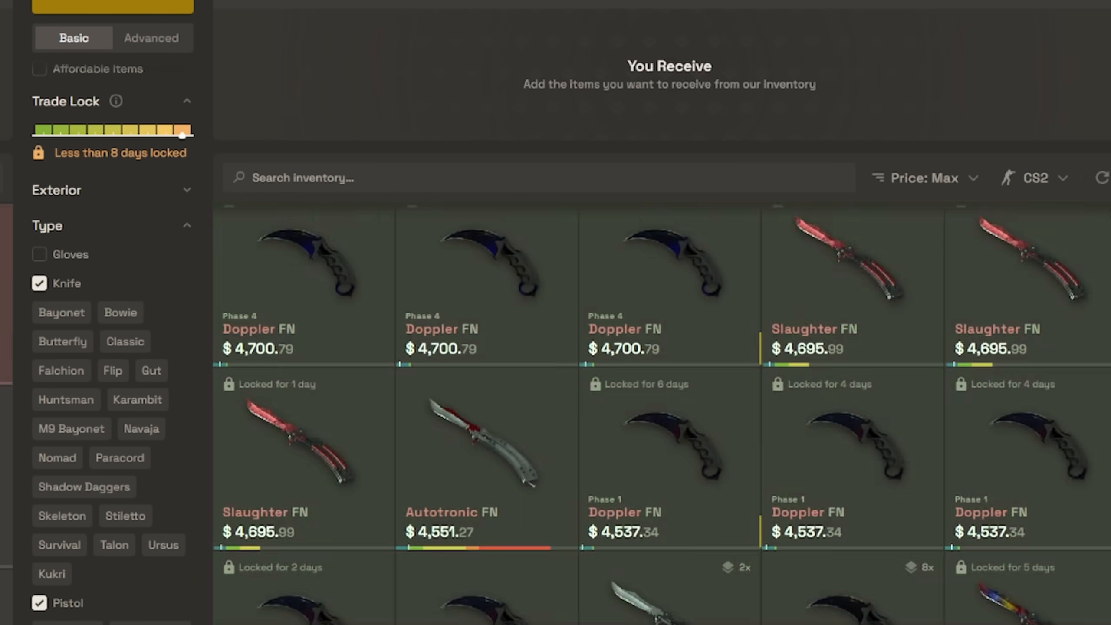
Open the Claim Free $5 Bonus popup with creator code BILEY entered
left_click(555, 35)
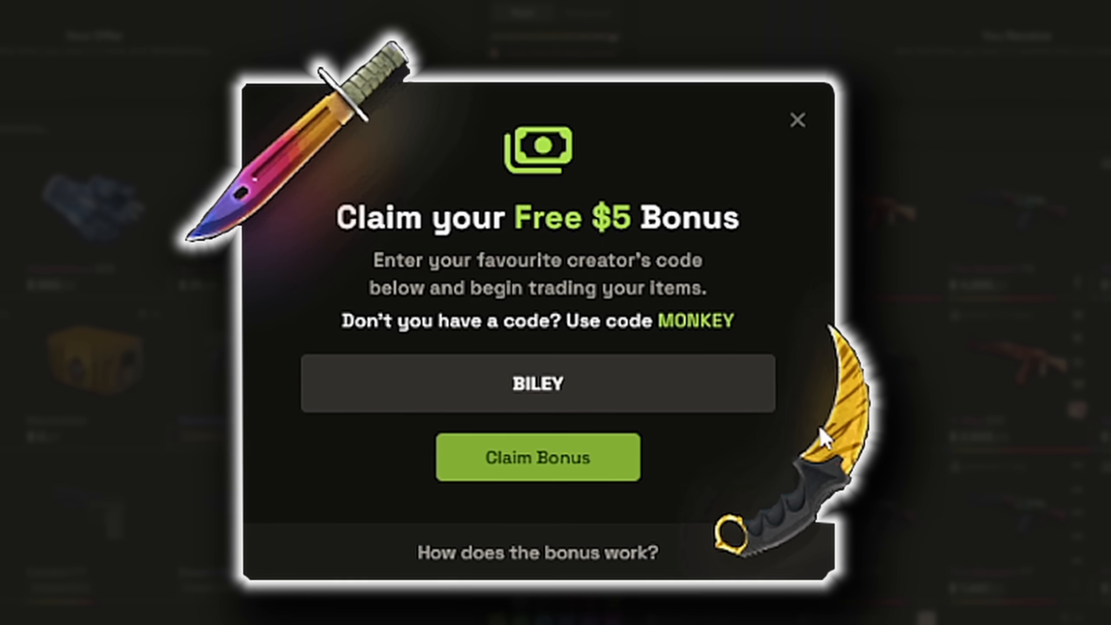
Pick Poland, Credit Cards and the $25.00 preset, crediting $32.50 with the bonus
left_click(538, 457)
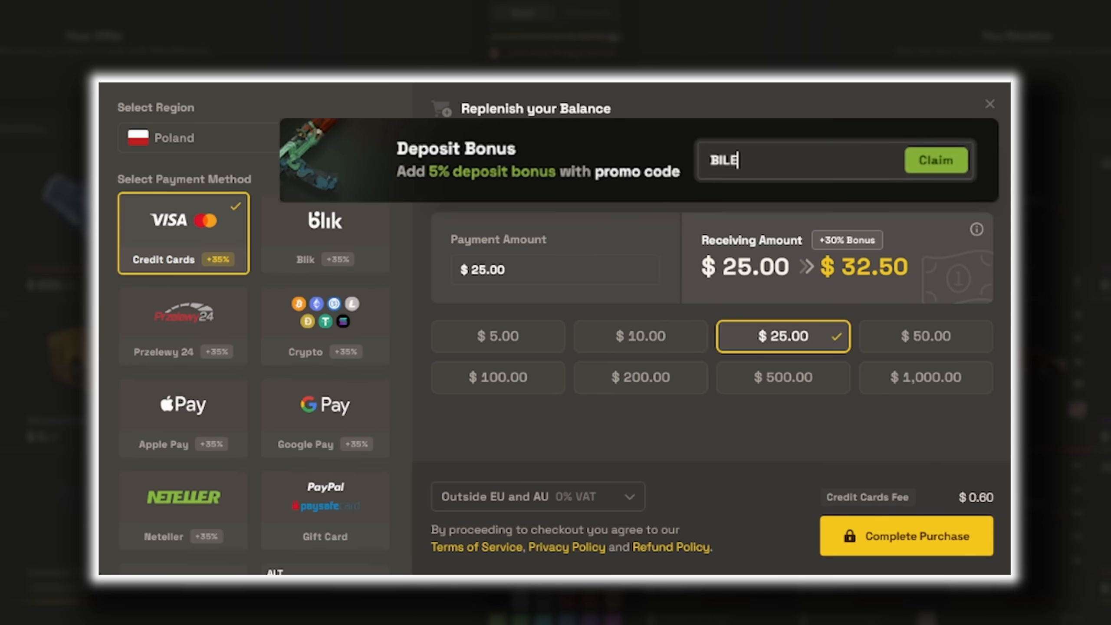
left_click(935, 159)
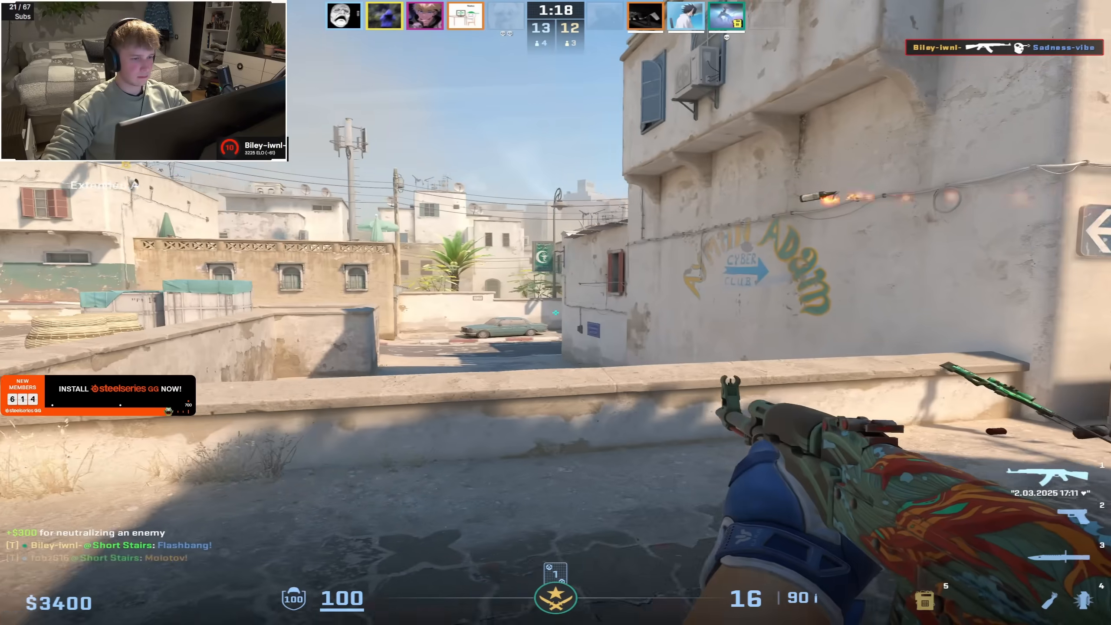
mouse_move(556, 313)
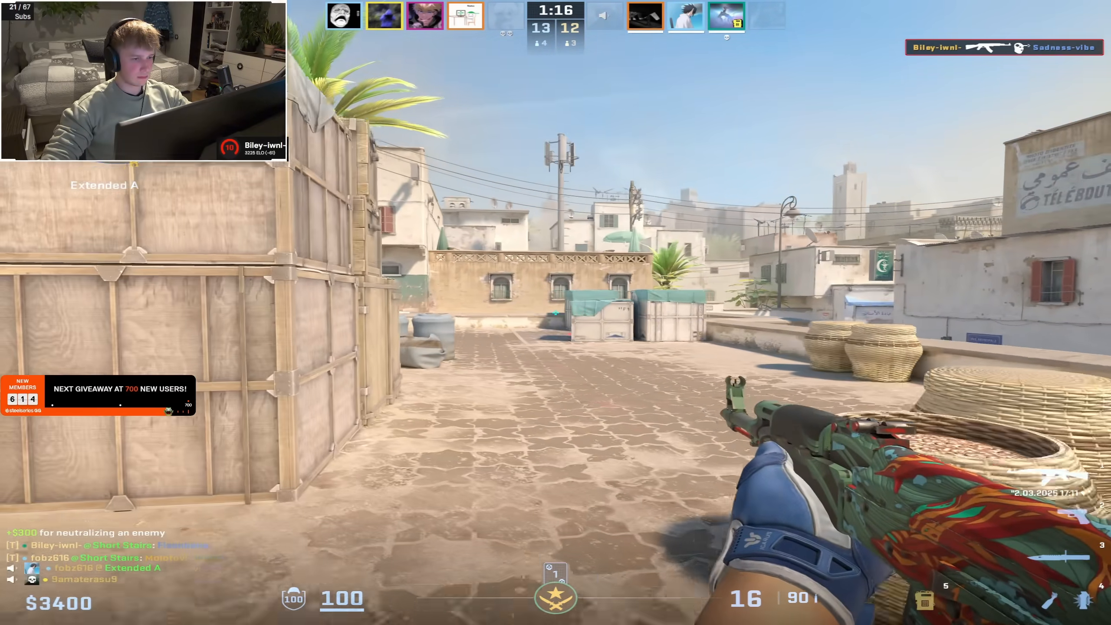